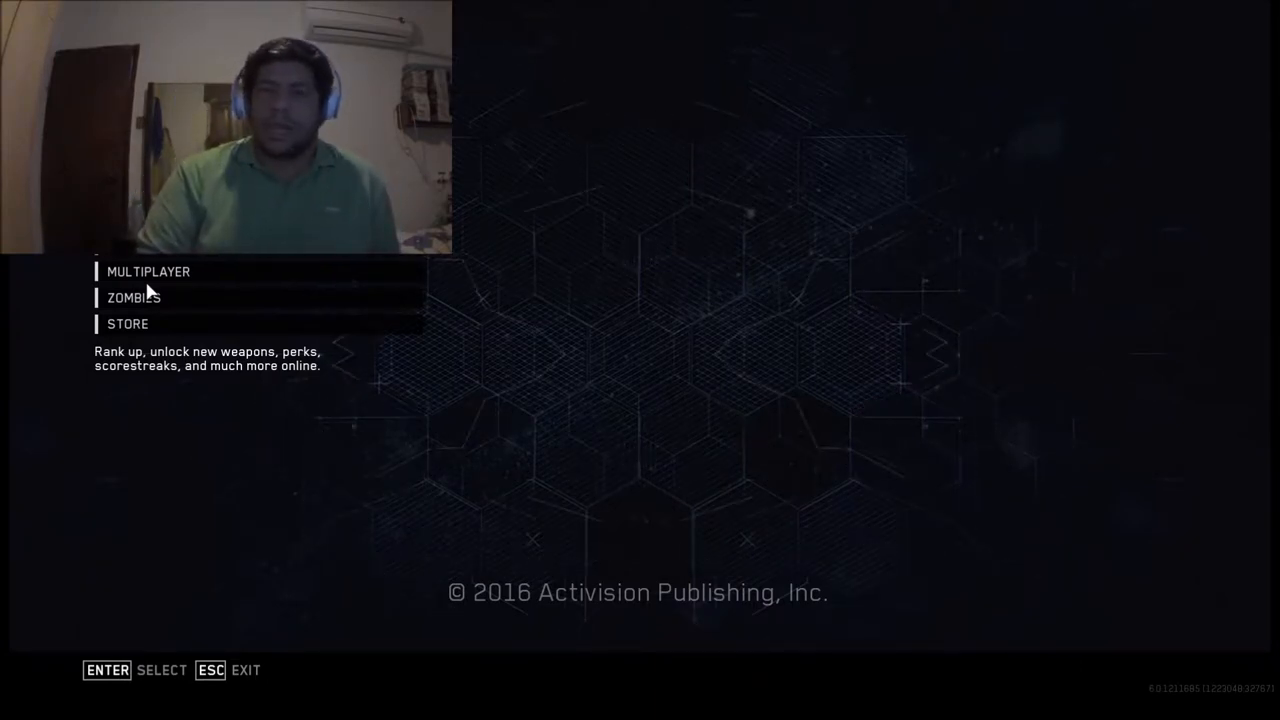
mouse_move(380, 390)
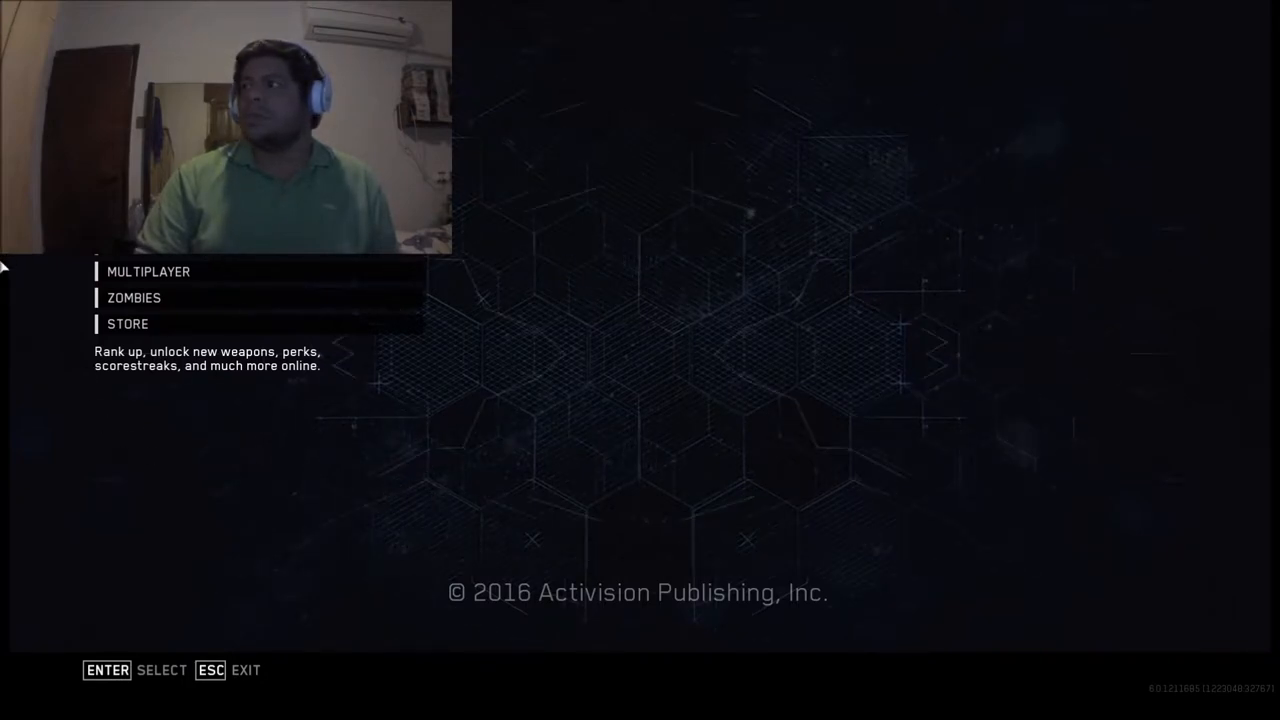
mouse_move(556, 374)
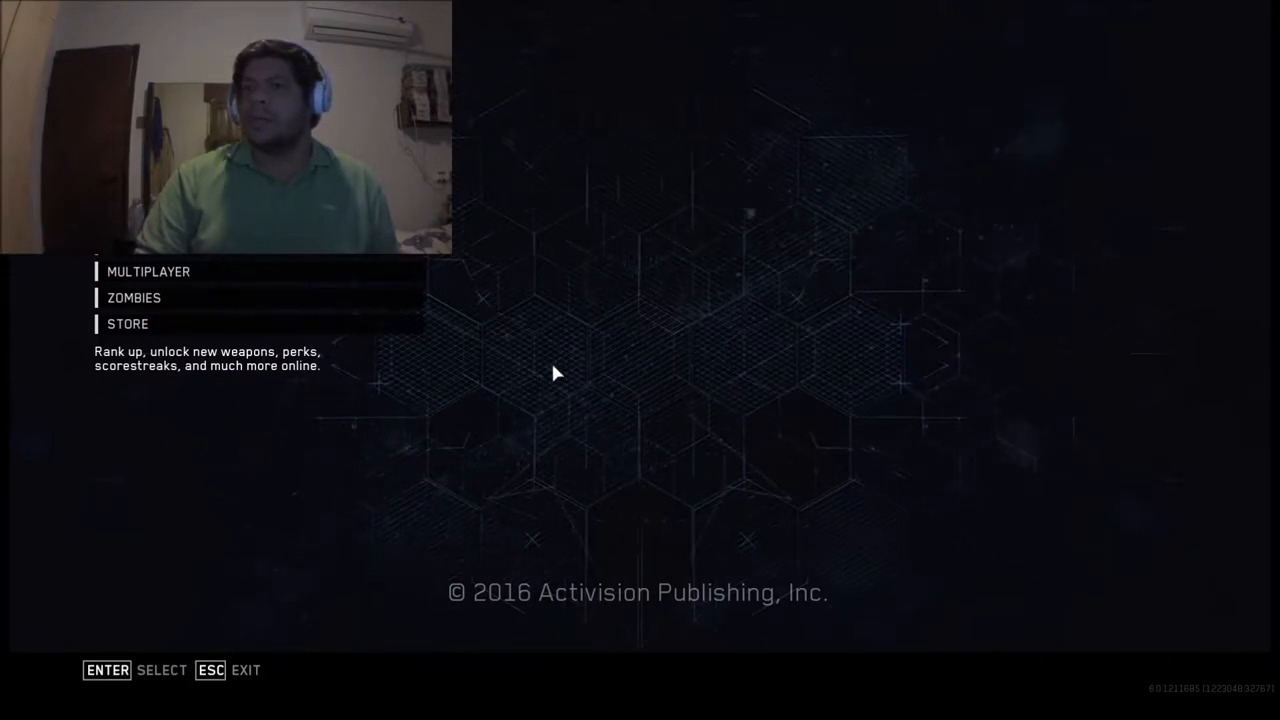
mouse_move(850, 206)
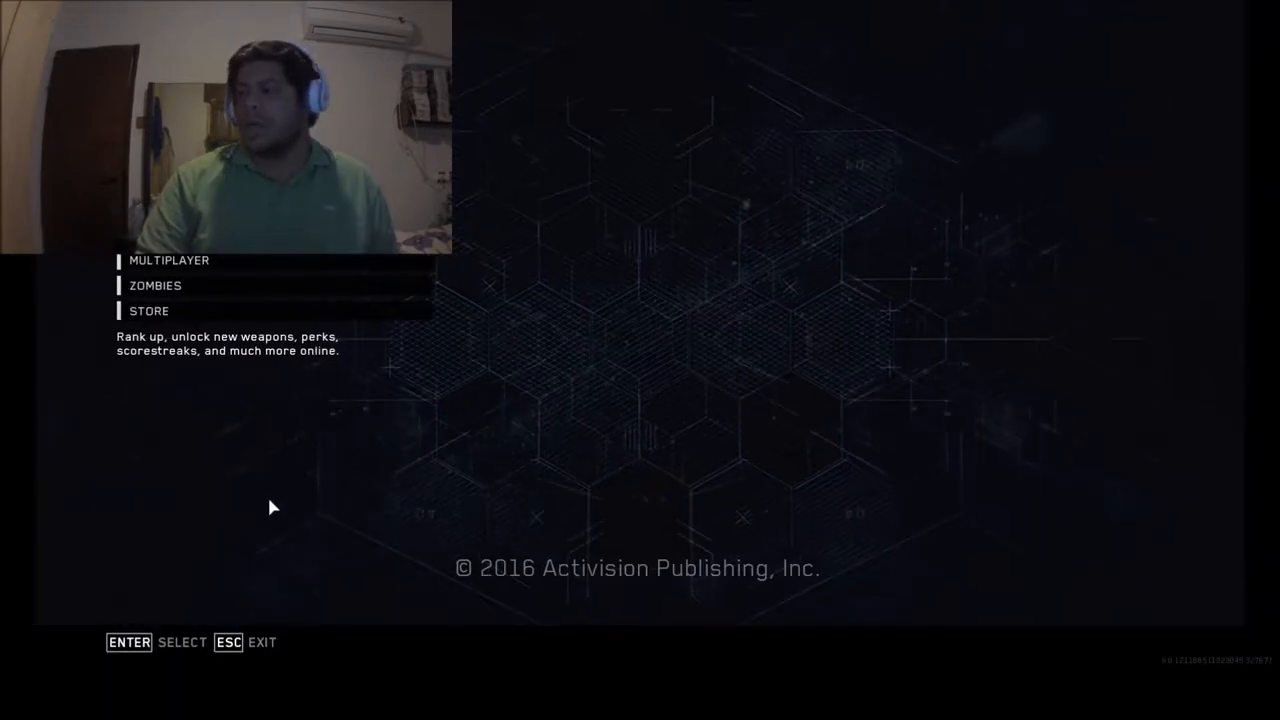
mouse_move(162, 408)
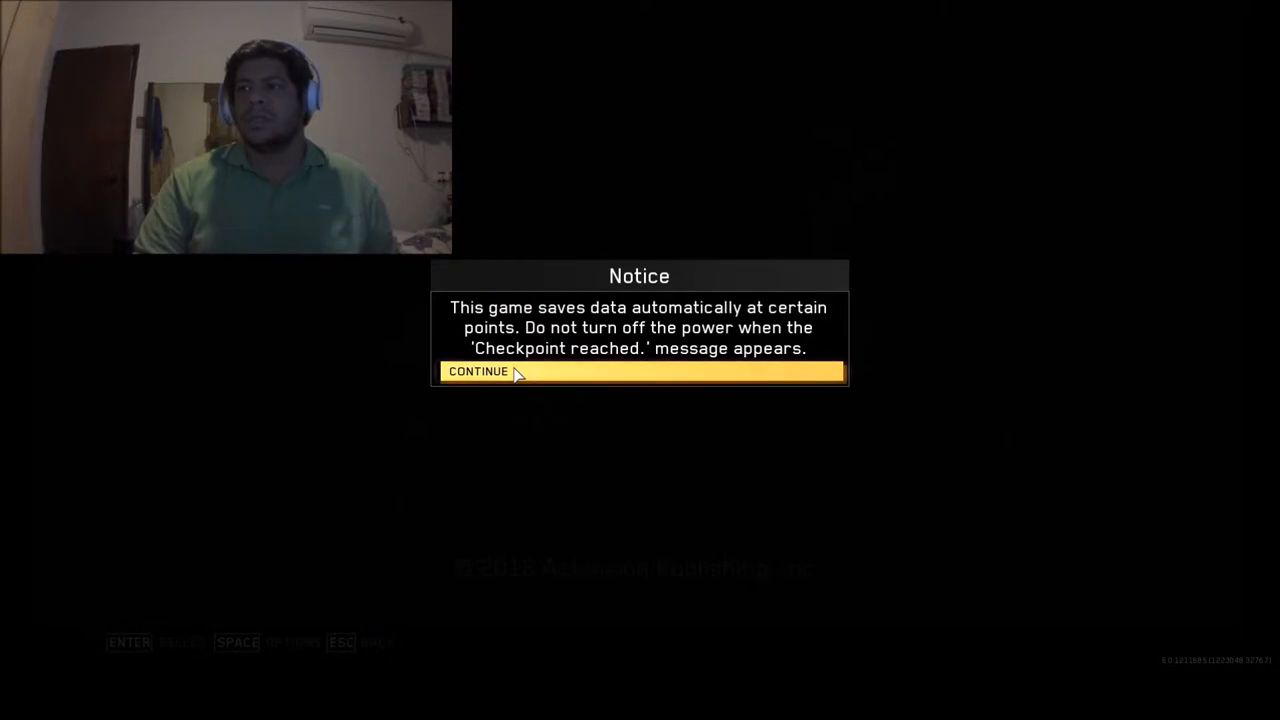
mouse_move(560, 374)
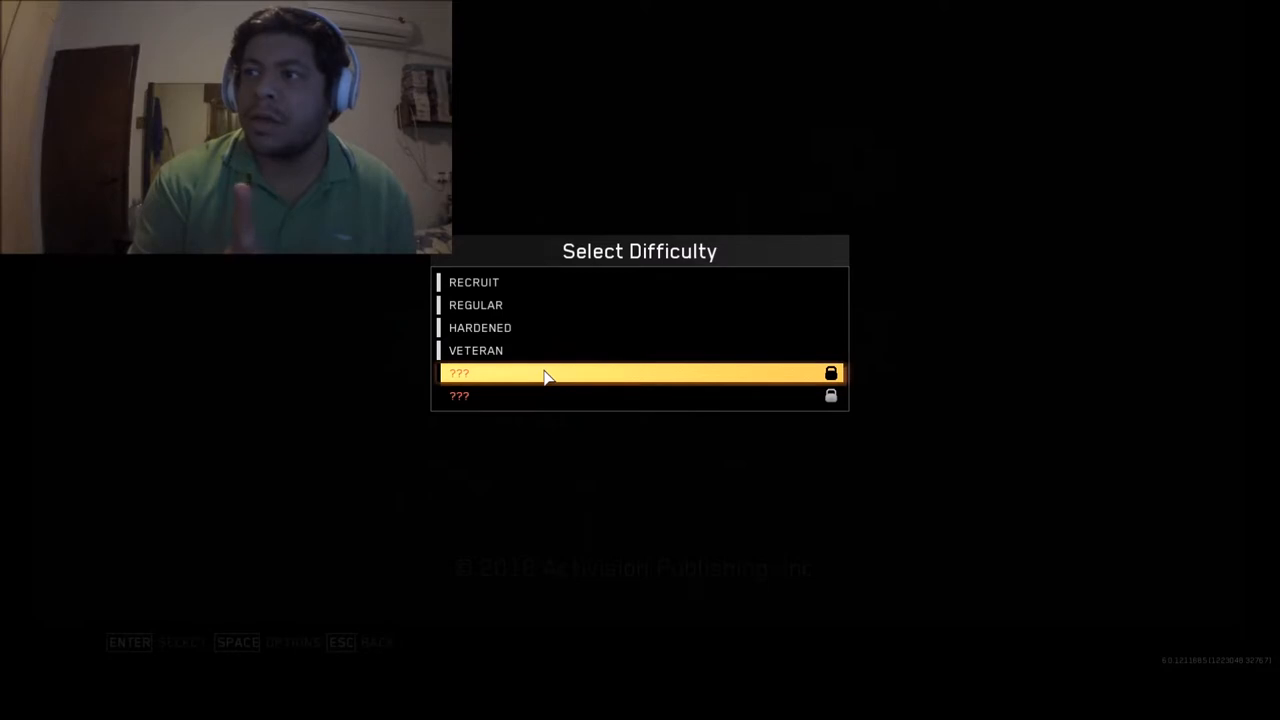
mouse_move(788, 504)
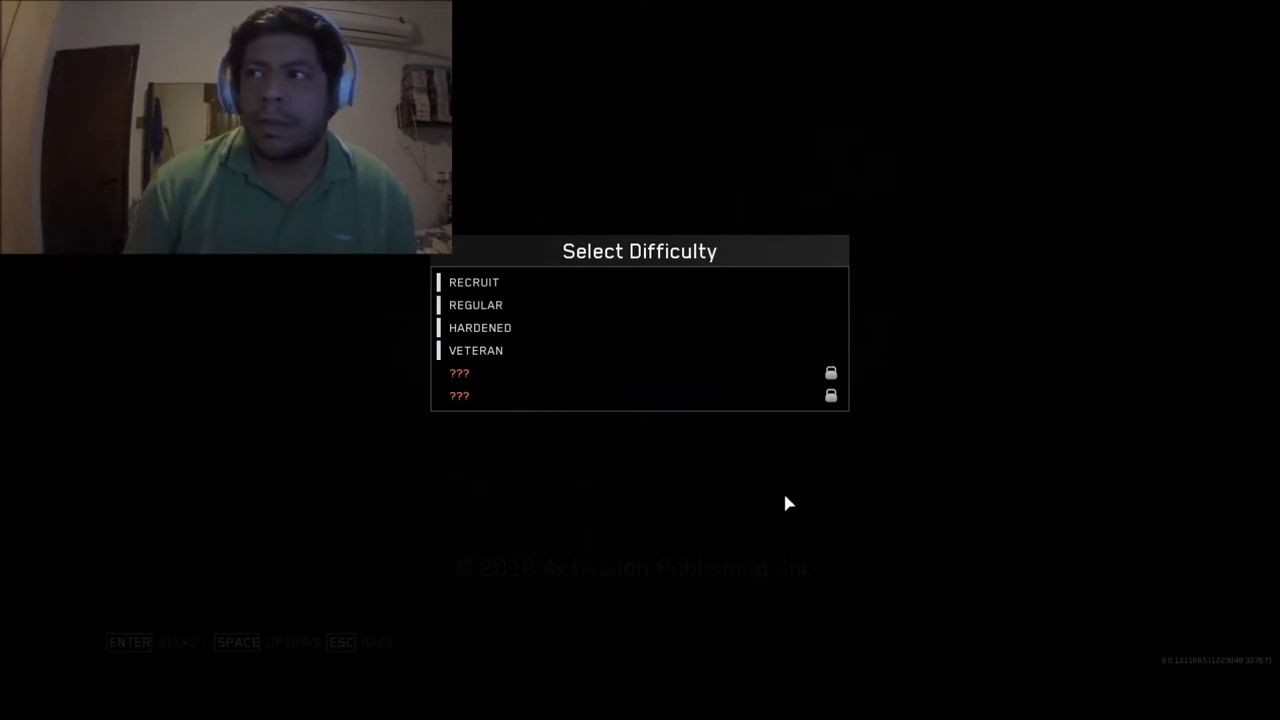
mouse_move(862, 658)
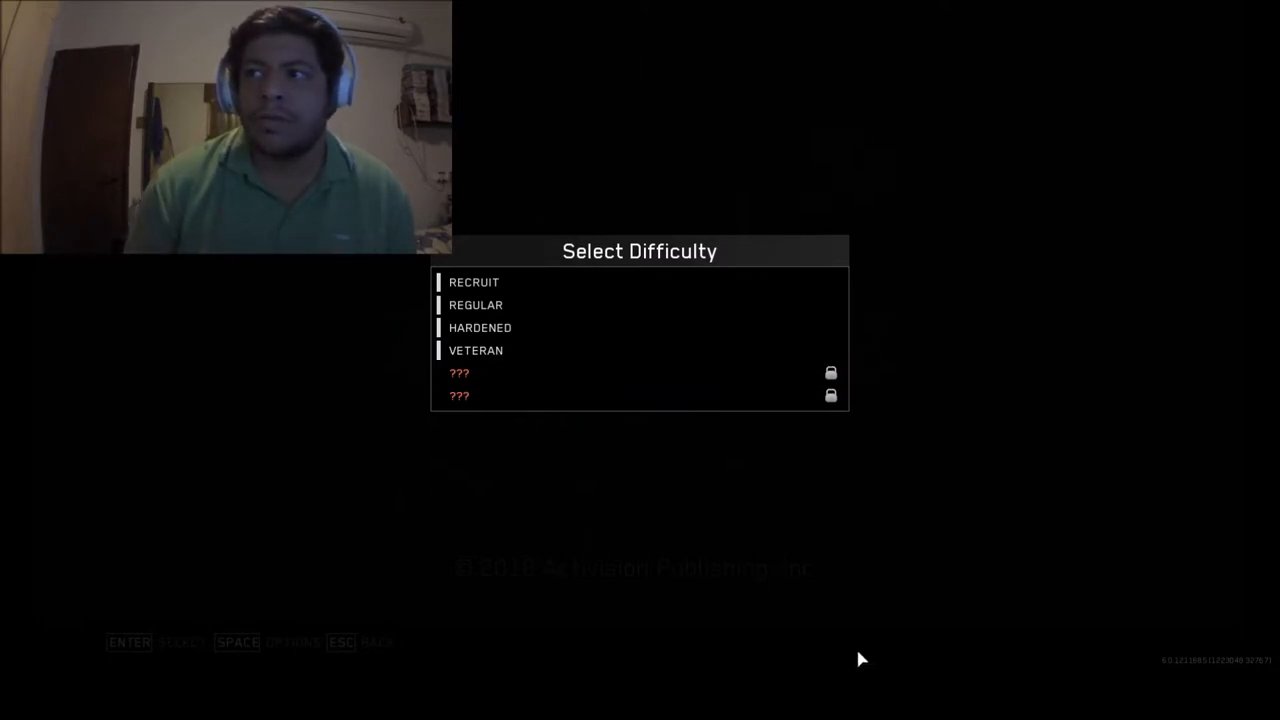
mouse_move(308, 366)
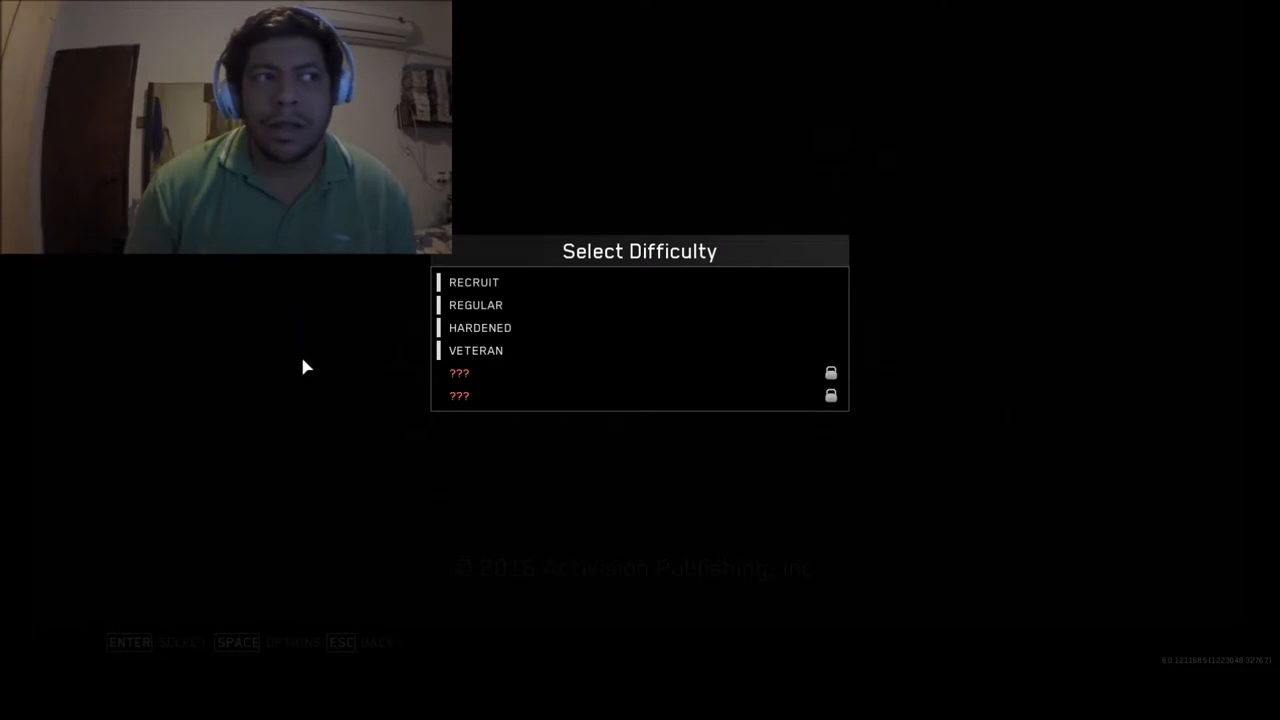
mouse_move(664, 272)
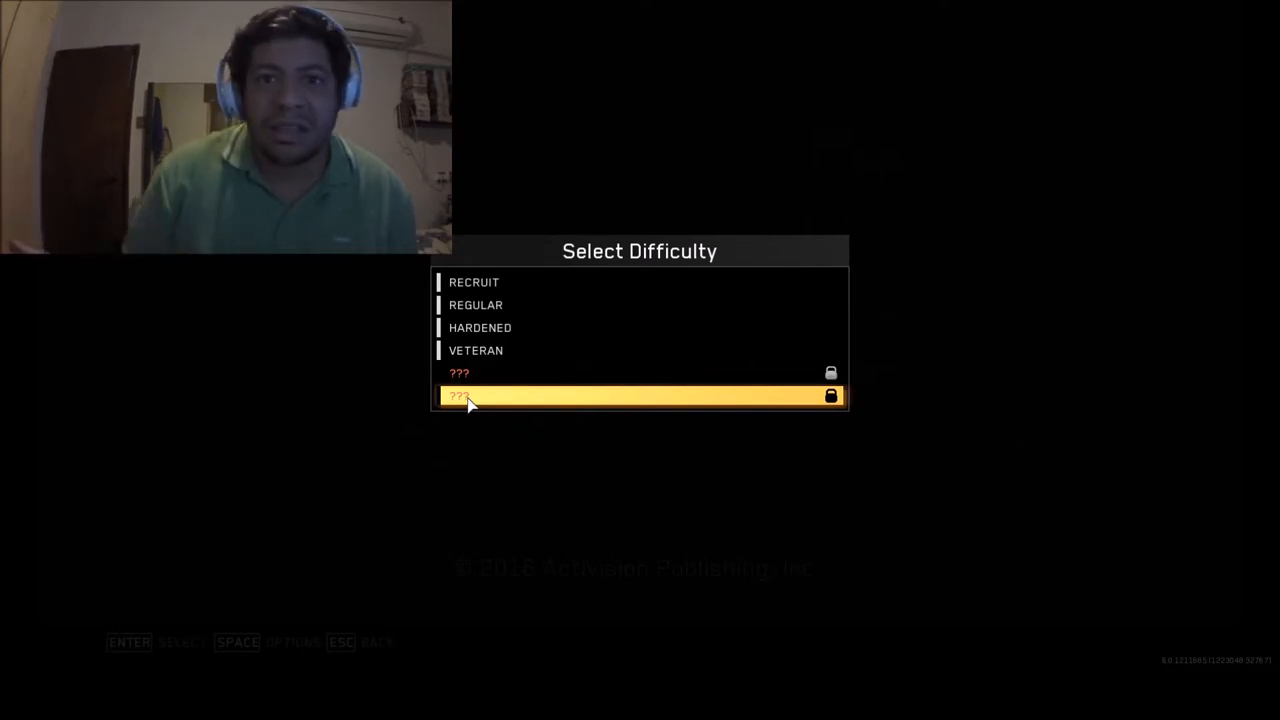
- Highlight Veteran in the Select Difficulty list, leaving the two locked options
key("Up")
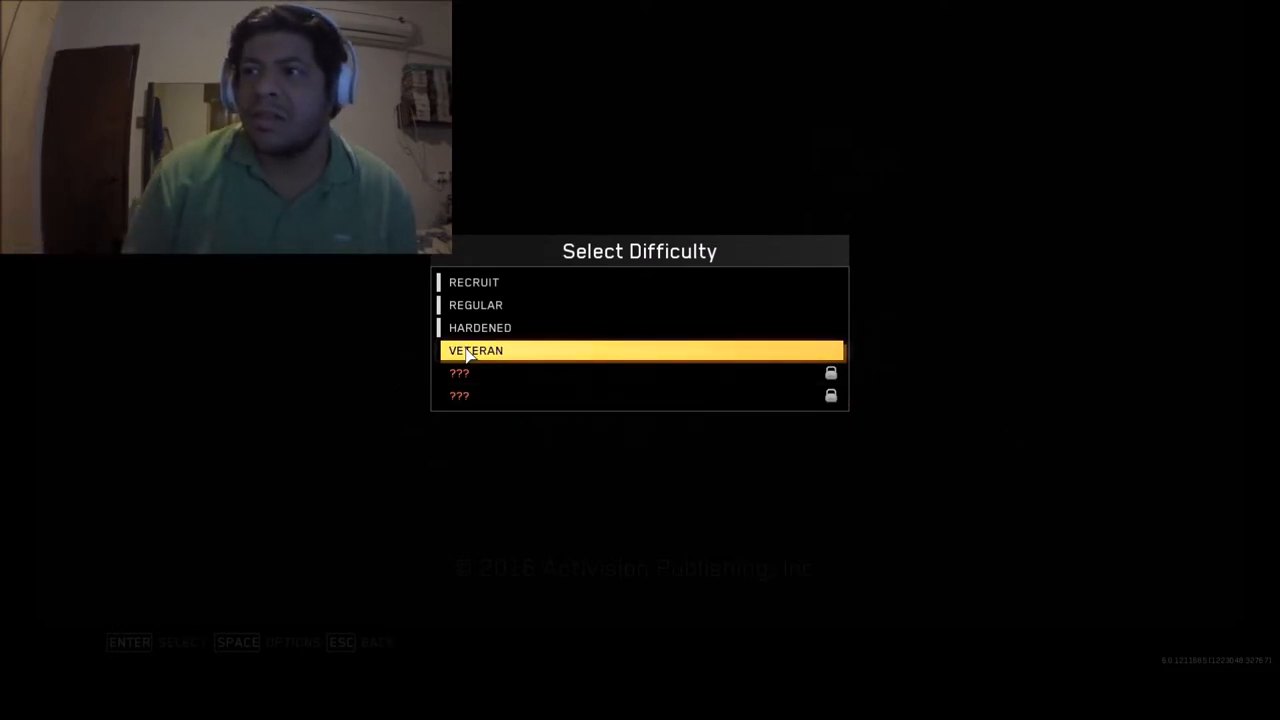